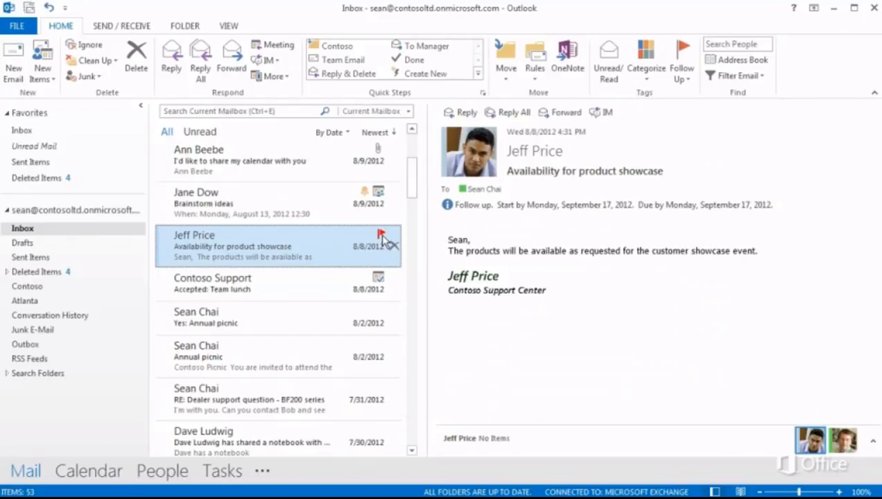
Mark the product showcase follow-up flag complete and delete that message.
{"action": "left_click", "coordinate": [378, 239]}
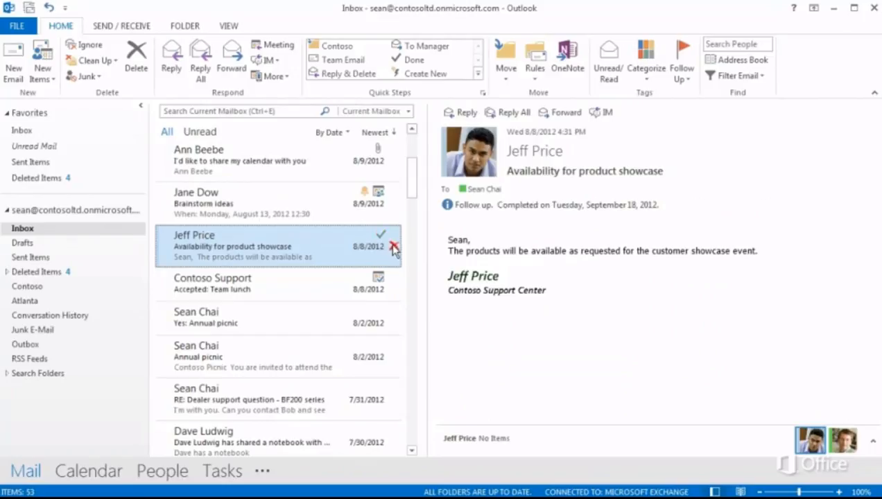
{"action": "left_click", "coordinate": [394, 247]}
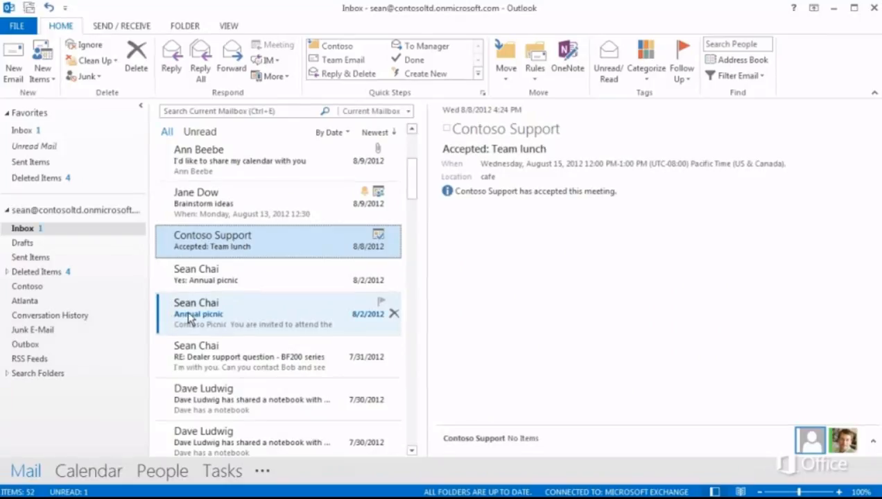
{"action": "mouse_move", "coordinate": [269, 213]}
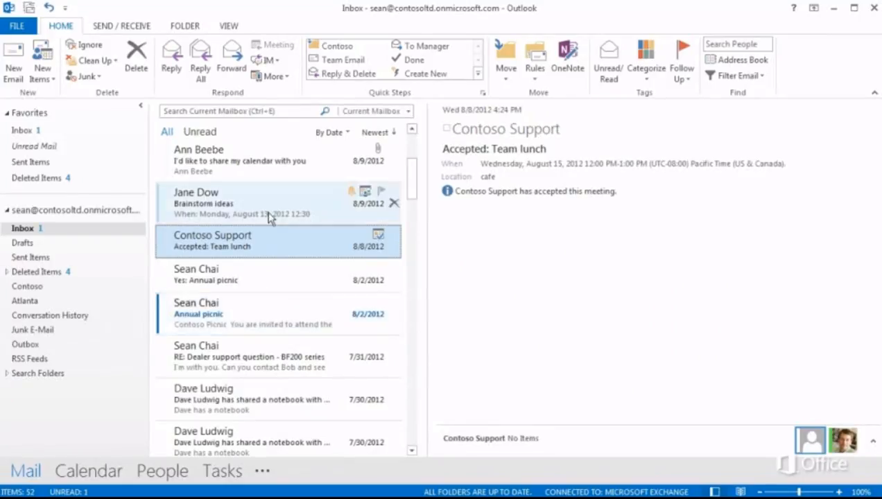
Search the current mailbox for 'cont' (Contoso), then switch to the Calendar.
{"action": "type", "text": "contoso"}
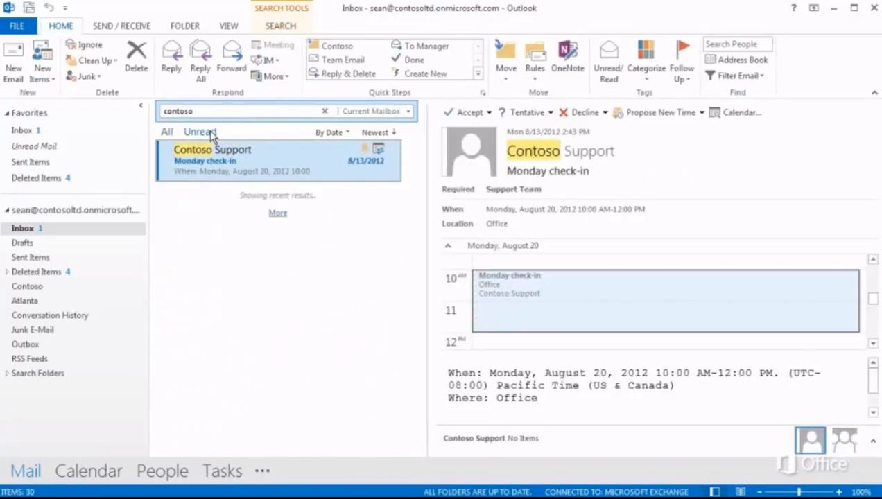
{"action": "left_click", "coordinate": [89, 471]}
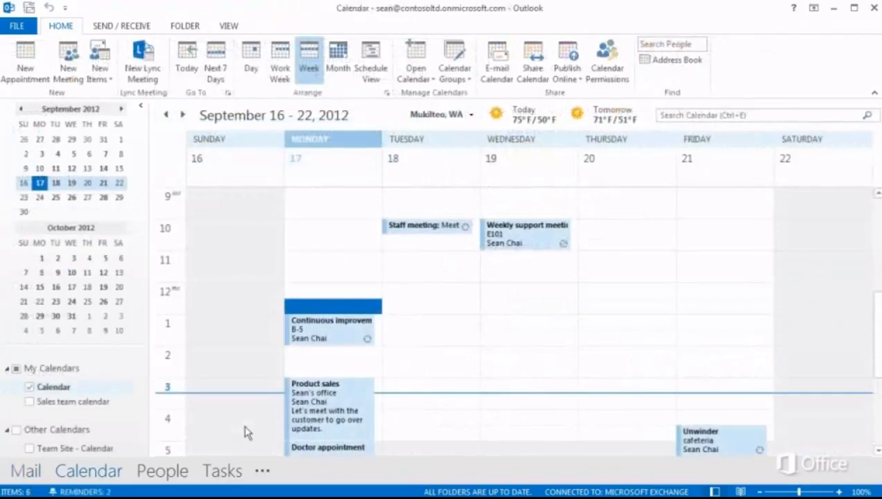
{"action": "mouse_move", "coordinate": [313, 407]}
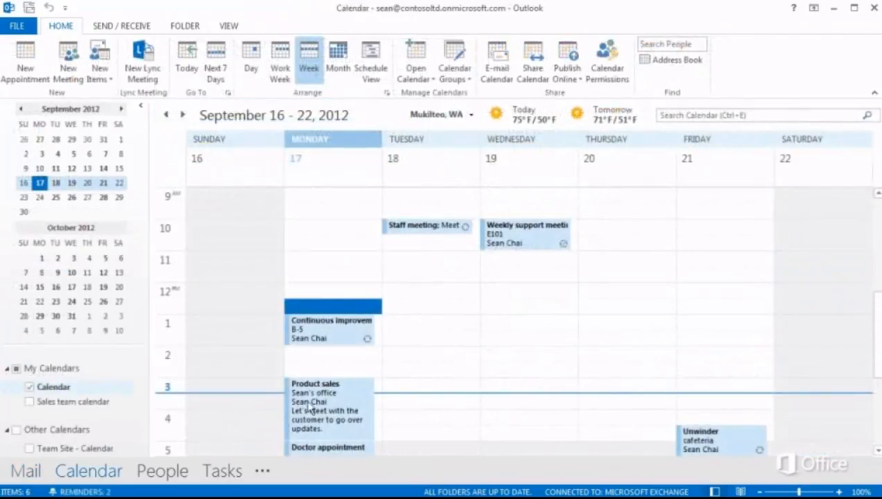
Move the Product sales meeting to Thursday, September 20 at 10:30 and send attendees the update.
{"action": "left_click_drag", "start_coordinate": [326, 395], "coordinate": [621, 297]}
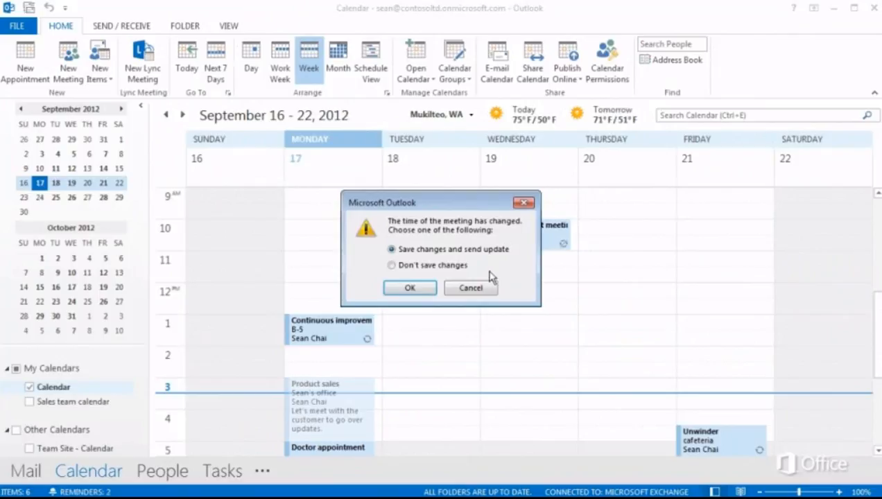
{"action": "left_click", "coordinate": [409, 287]}
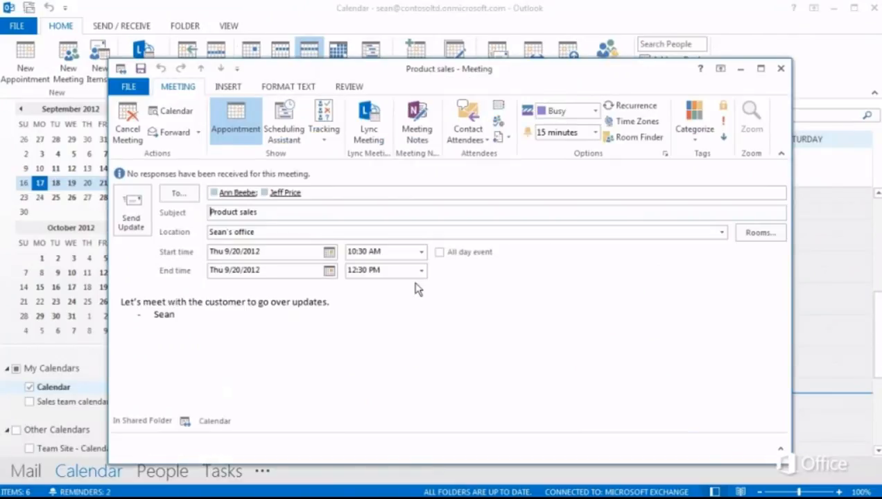
{"action": "left_click", "coordinate": [781, 68]}
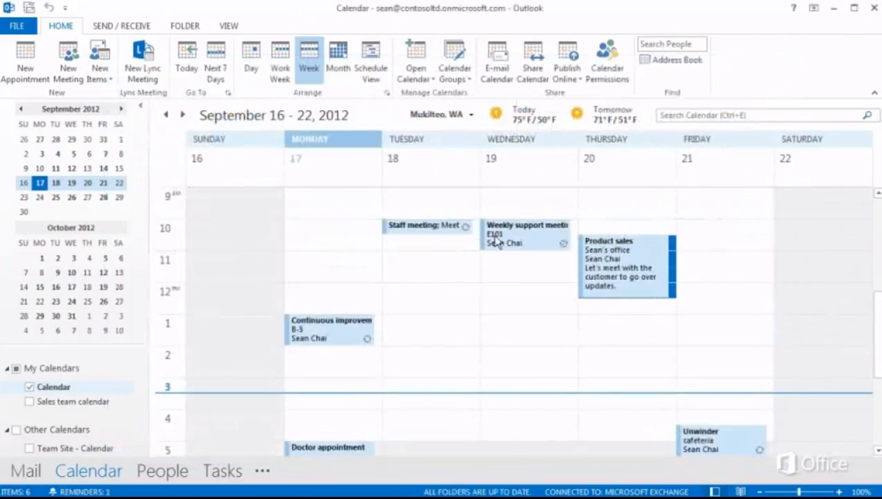
Open just the September 19 occurrence of the recurring Weekly support meeting, then start a new appointment.
{"action": "double_click", "coordinate": [526, 235]}
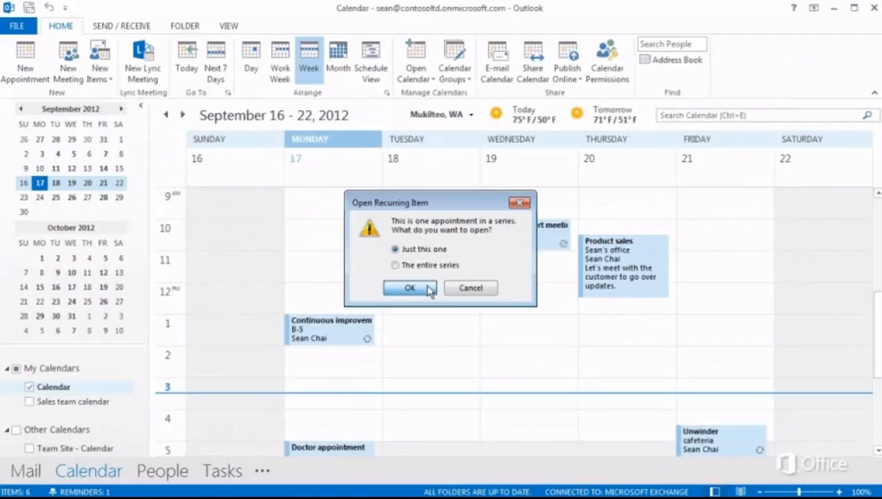
{"action": "left_click", "coordinate": [410, 287]}
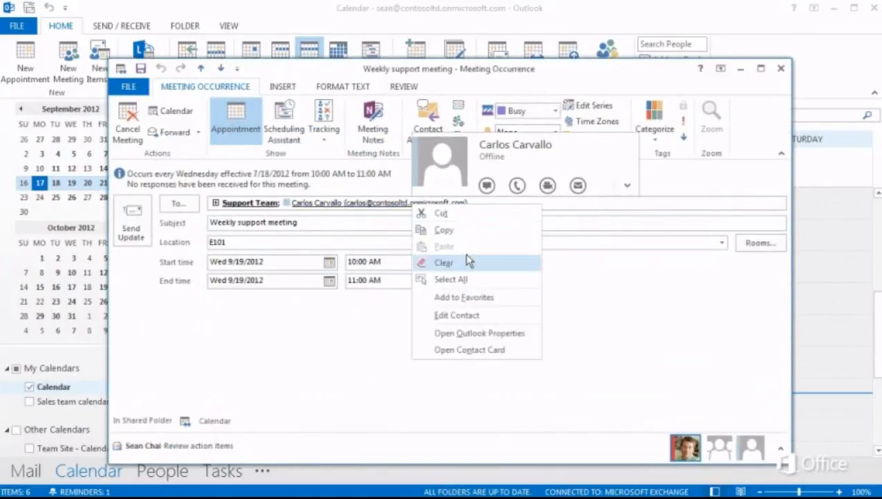
{"action": "mouse_move", "coordinate": [502, 340]}
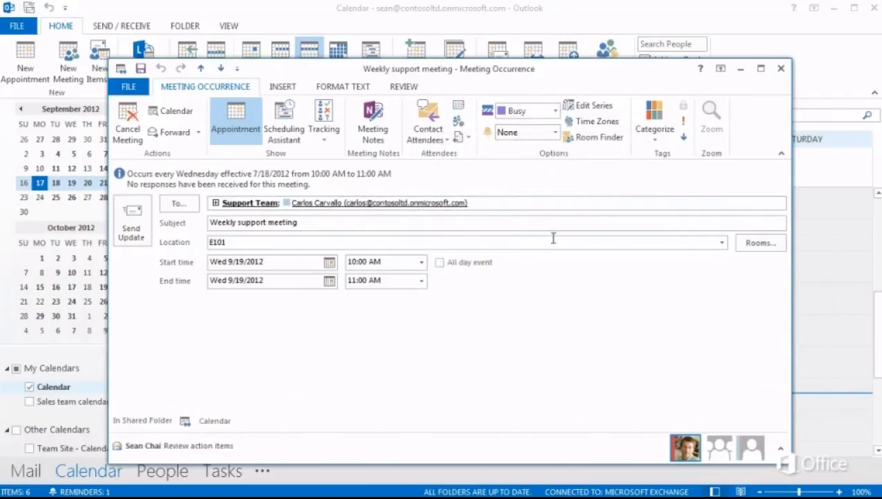
{"action": "key", "text": "ctrl+n"}
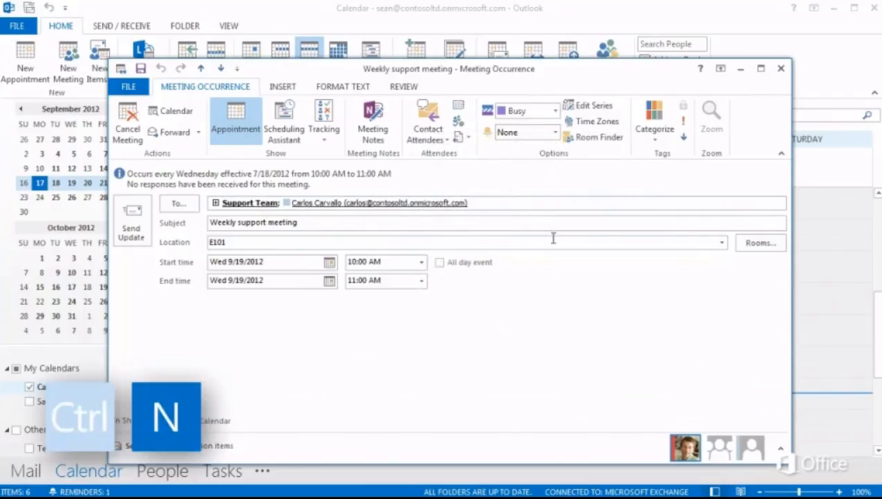
Create new blank appointments with Ctrl+N for the September 17 3:30–4:00 PM slot.
{"action": "key", "text": "ctrl+n"}
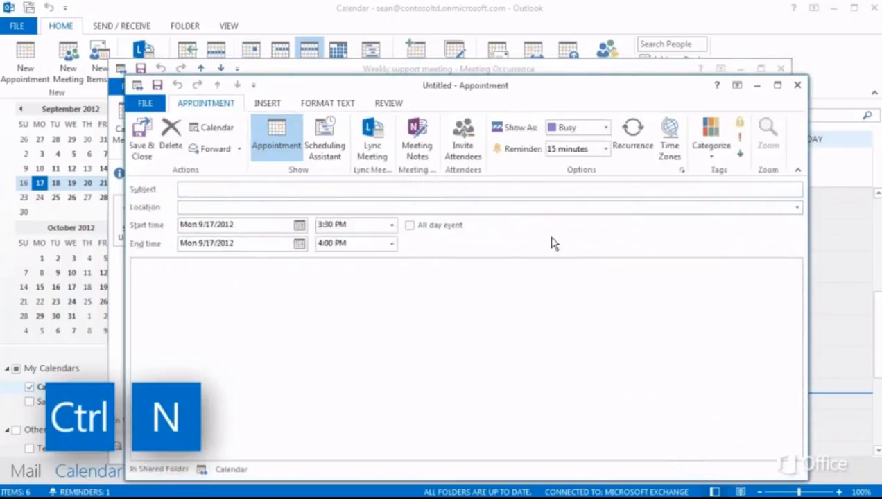
{"action": "key", "text": "ctrl+n"}
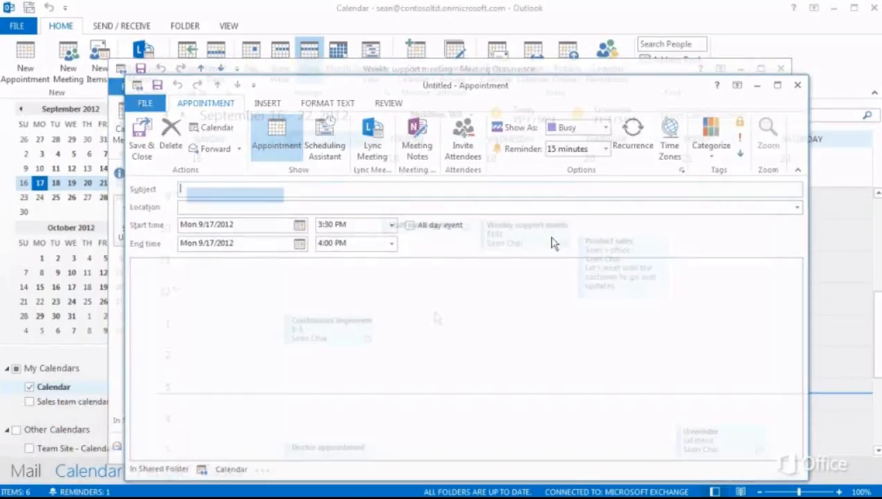
{"action": "left_click", "coordinate": [796, 84]}
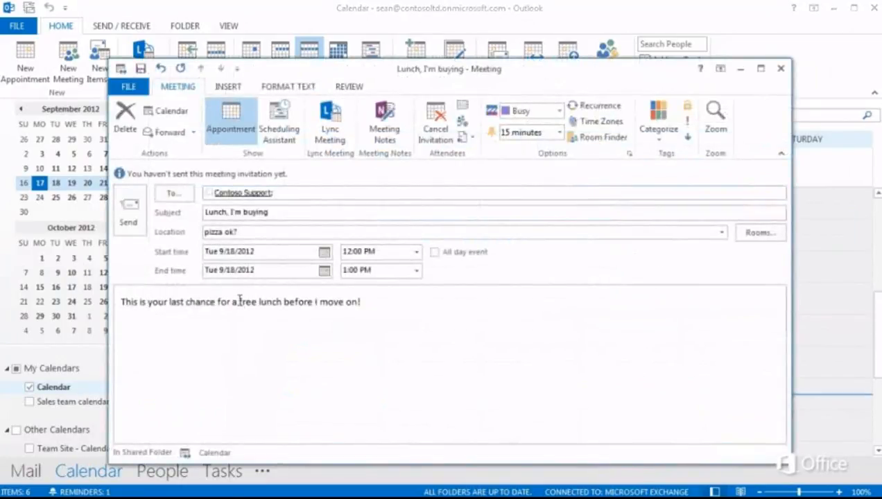
Select the words 'free lunch' and format them from the mini toolbar.
{"action": "double_click", "coordinate": [257, 302]}
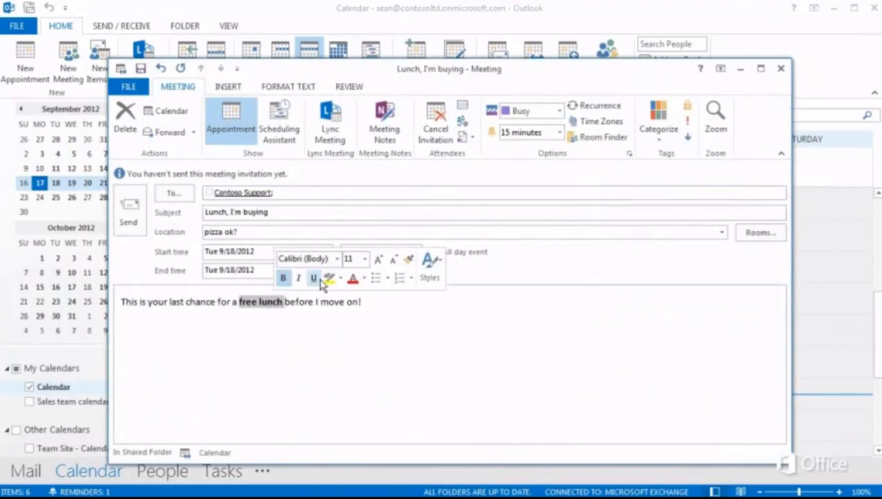
{"action": "left_click", "coordinate": [379, 259]}
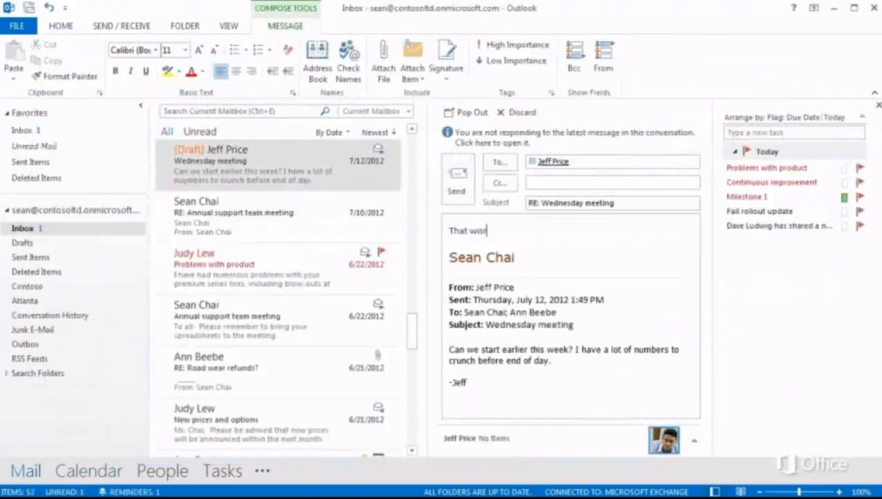
Finish the inline reply 'That works for me.', show the Bcc line, and go to File.
{"action": "type", "text": "ks for me."}
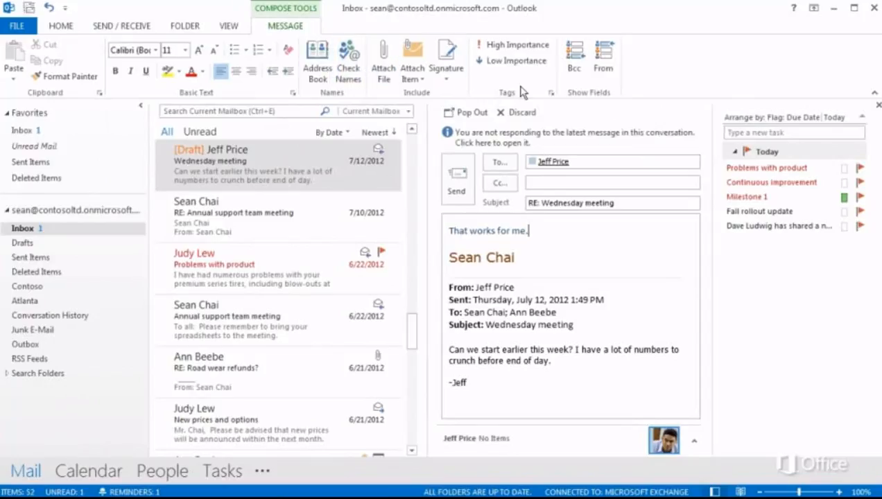
{"action": "left_click", "coordinate": [575, 58]}
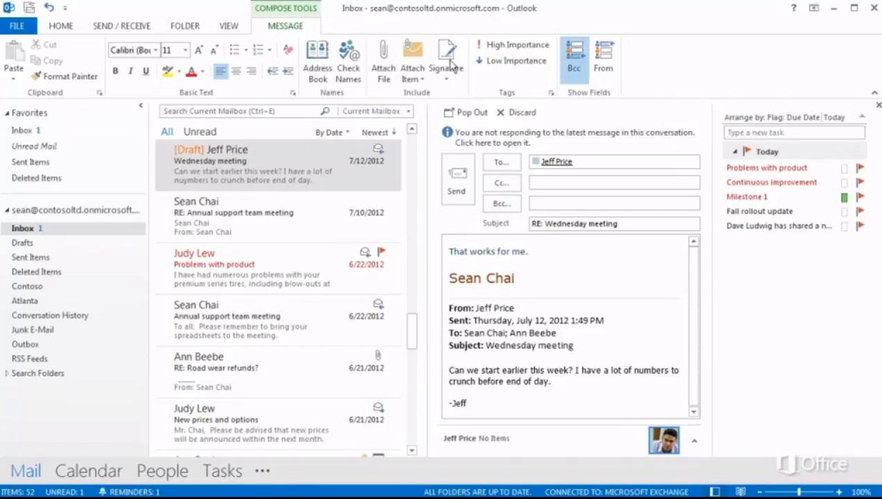
{"action": "left_click", "coordinate": [17, 25]}
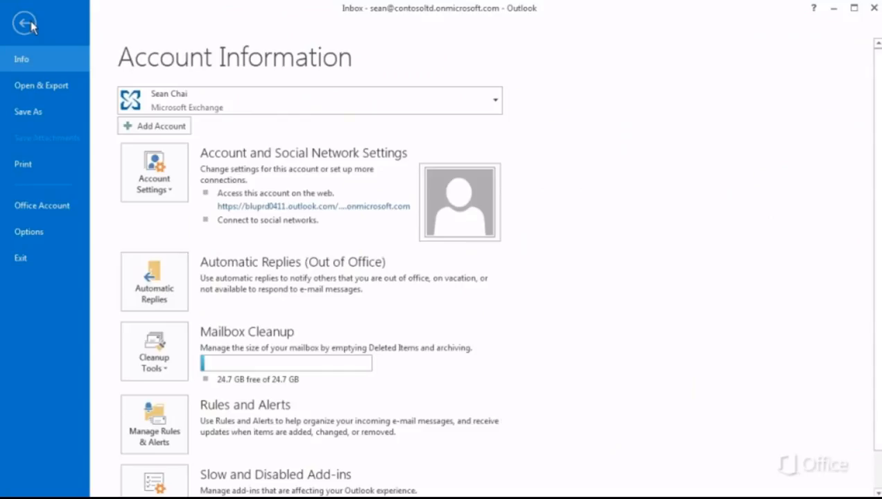
Review the Account Information page, return to mail and type the meeting request reply.
{"action": "left_click", "coordinate": [153, 173]}
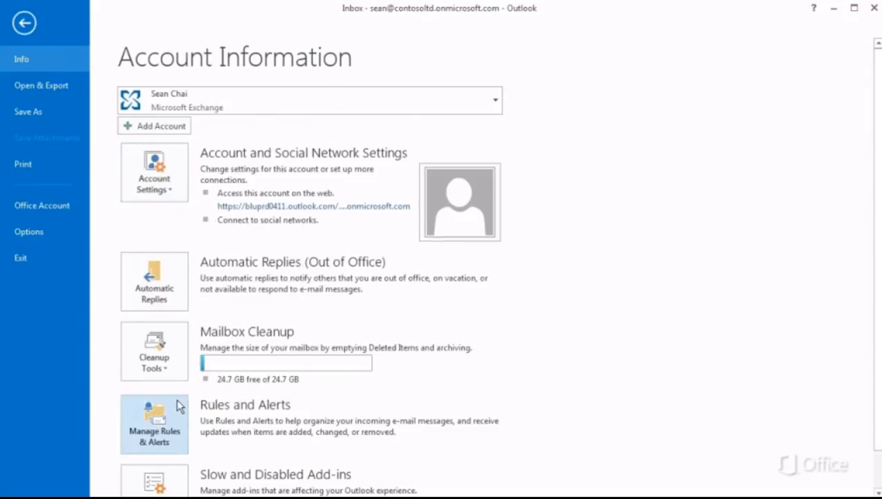
{"action": "mouse_move", "coordinate": [178, 411]}
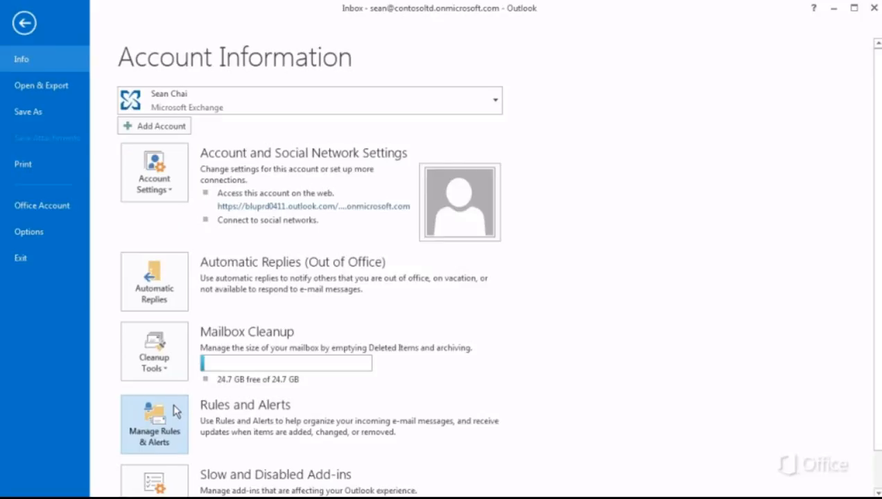
{"action": "left_click", "coordinate": [154, 349]}
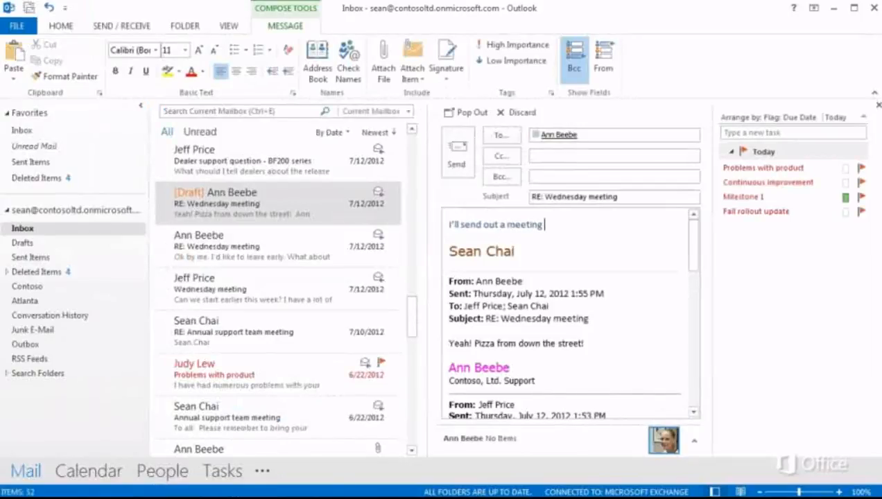
{"action": "type", "text": "request, s"}
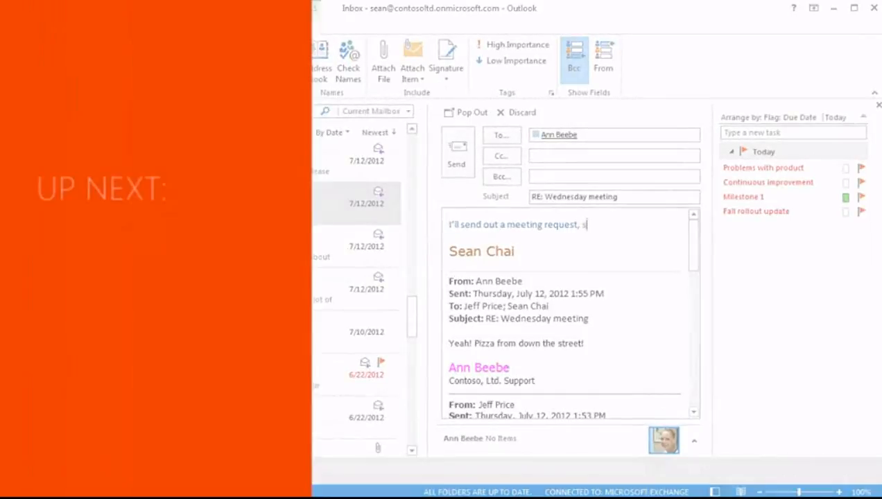